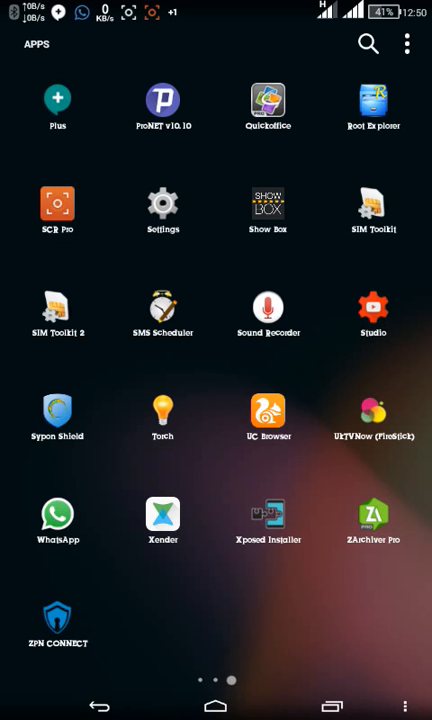
Swipe through the app drawer pages until the IMEI Changer icon is visible
scroll("left", 3)
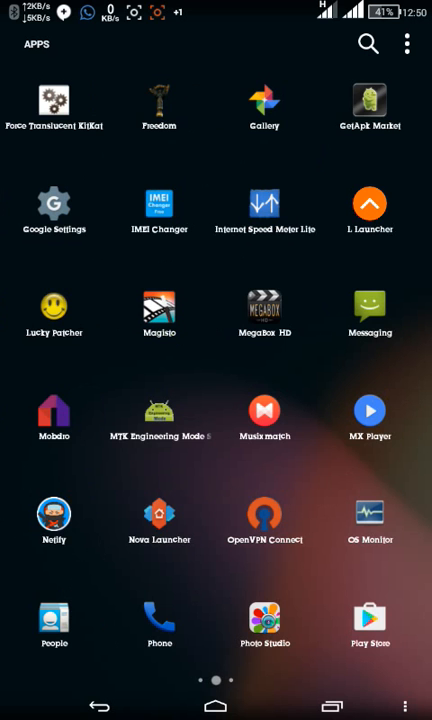
scroll("left", 3)
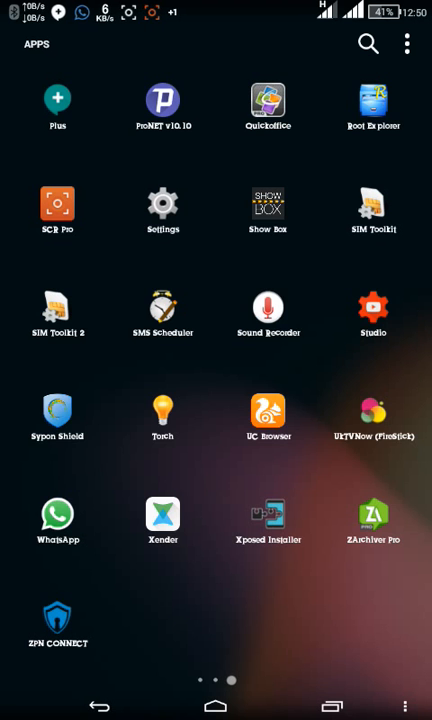
scroll("left", 3)
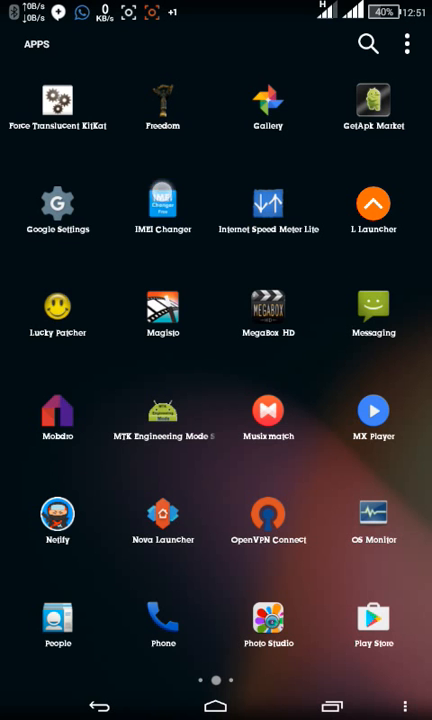
left_click(160, 204)
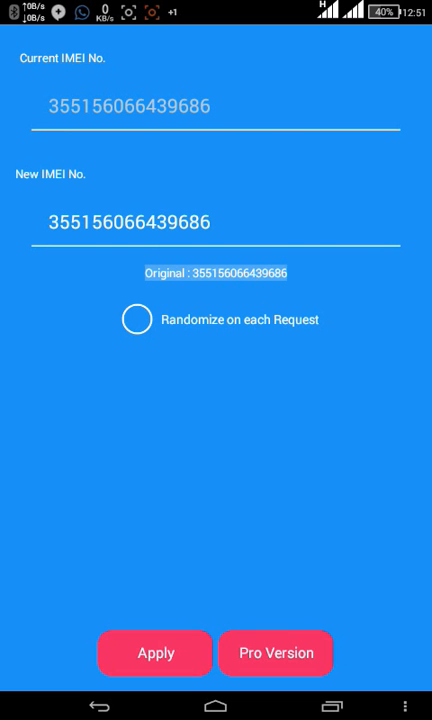
left_click(156, 652)
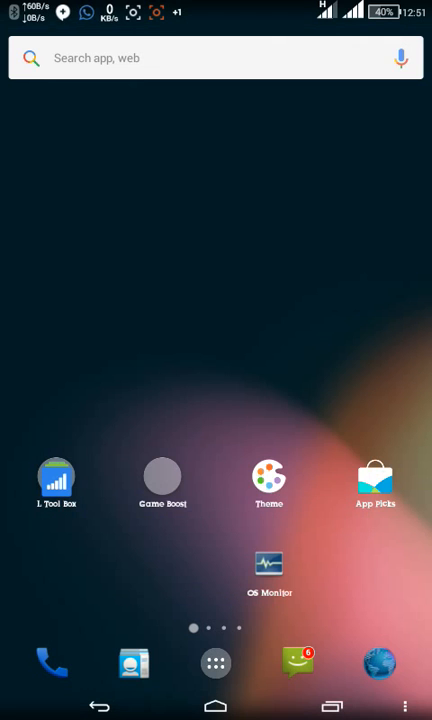
left_click(52, 662)
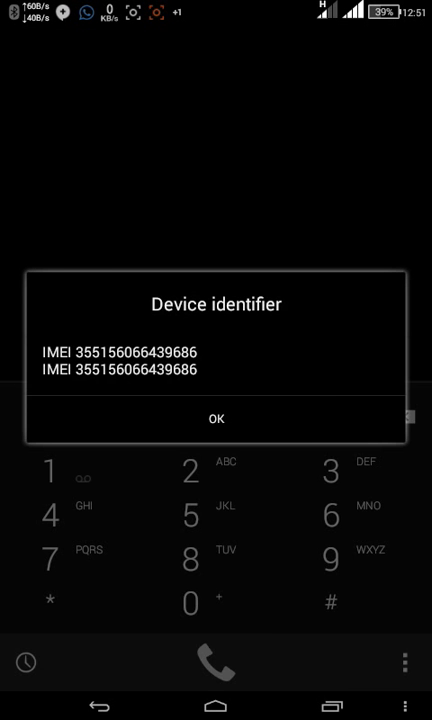
left_click(216, 418)
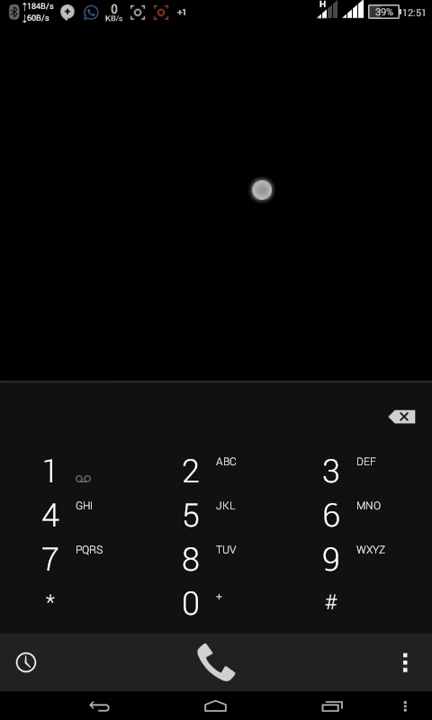